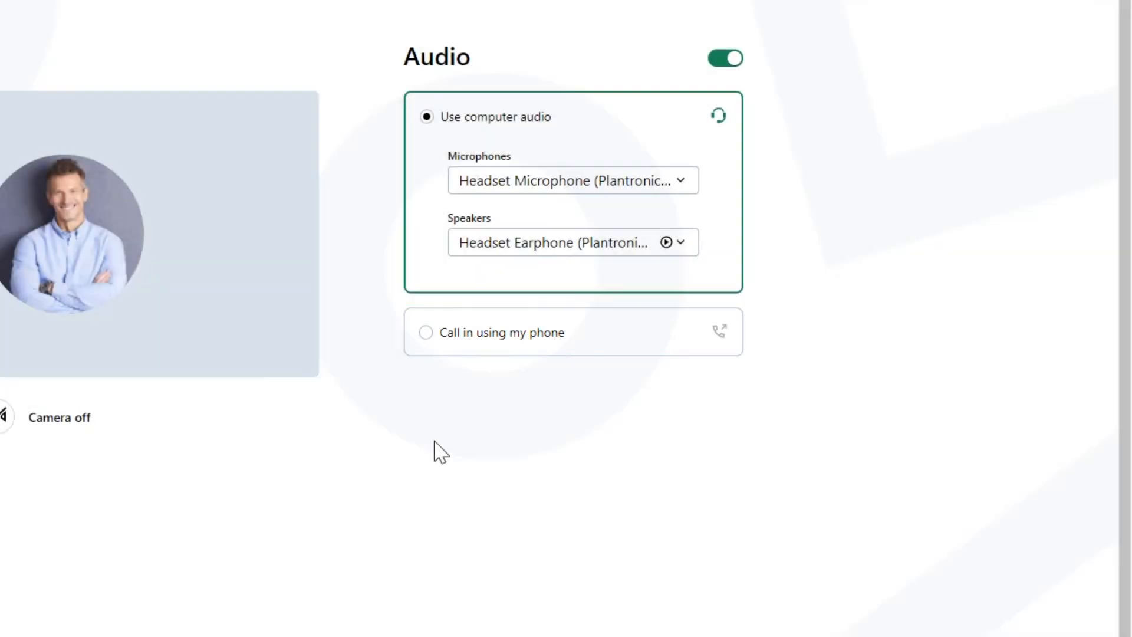
Choose 'Call in using my phone' audio, showing the United States dial-in number, access code and PIN
left_click(425, 333)
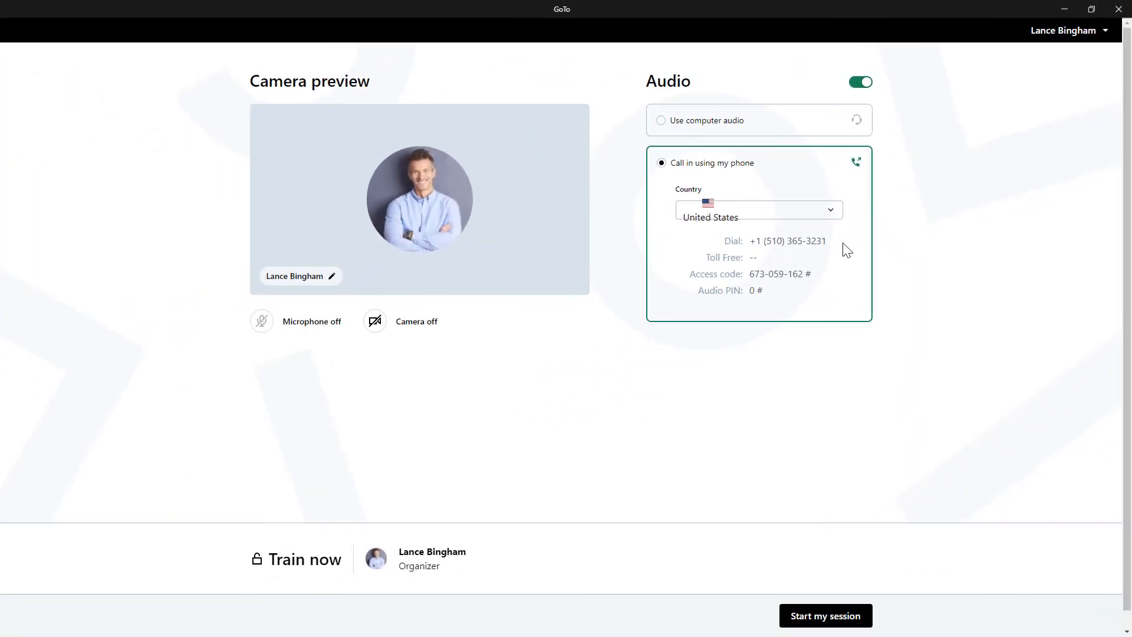
left_click(824, 616)
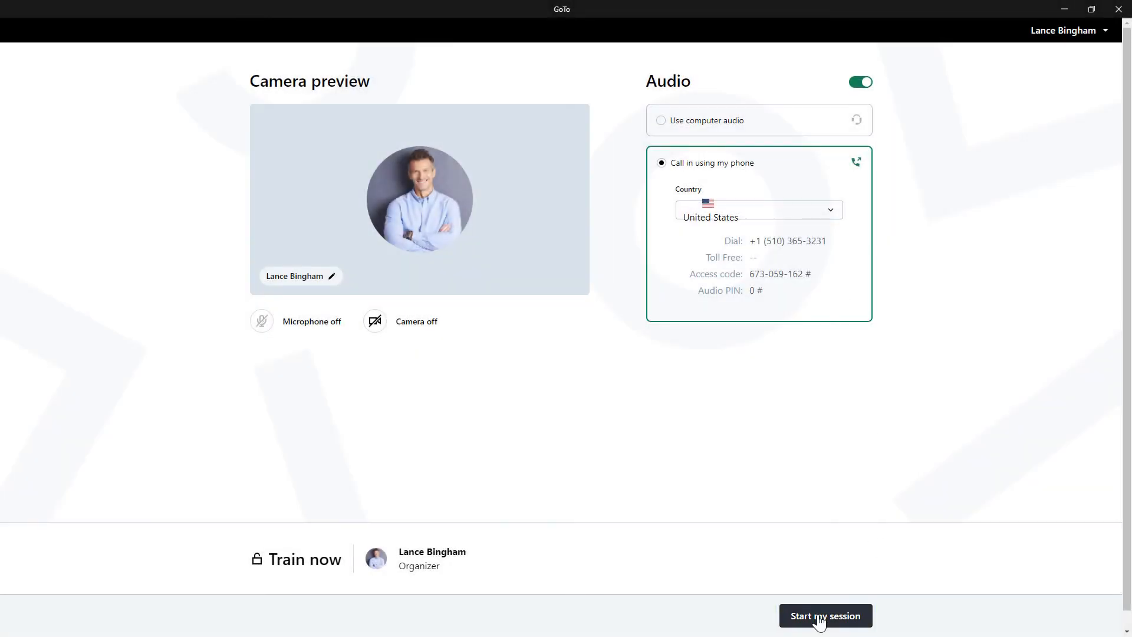
Start the session so the live GoTo meeting window appears
left_click(824, 616)
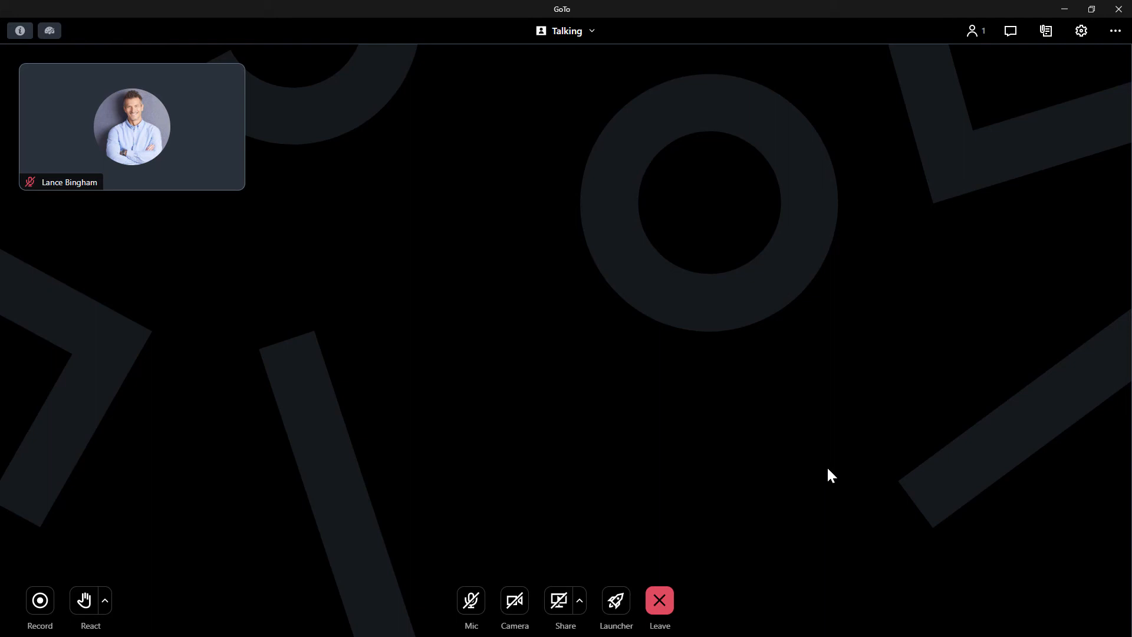
In session Settings, select Phone call audio listing United States number, access code and audio PIN
left_click(1082, 31)
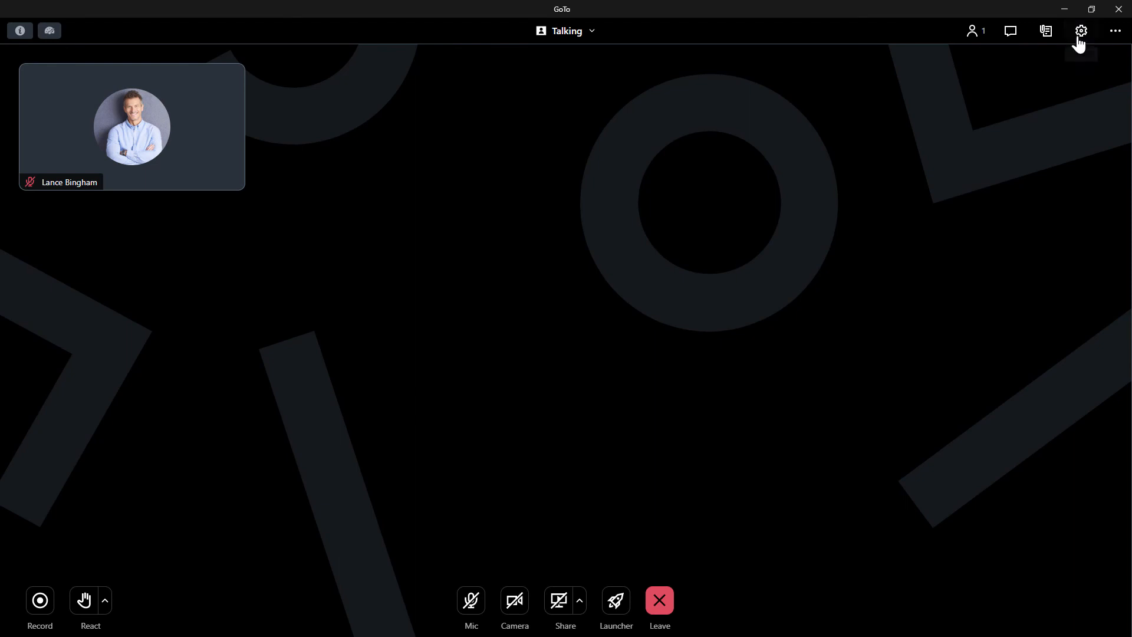
left_click(1081, 31)
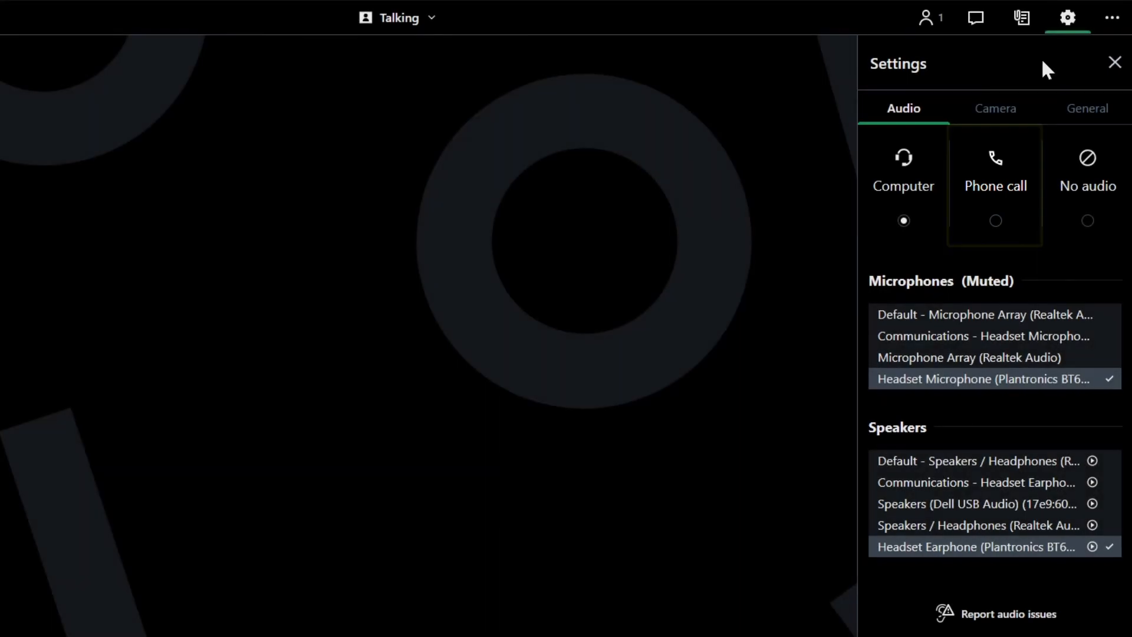
left_click(995, 170)
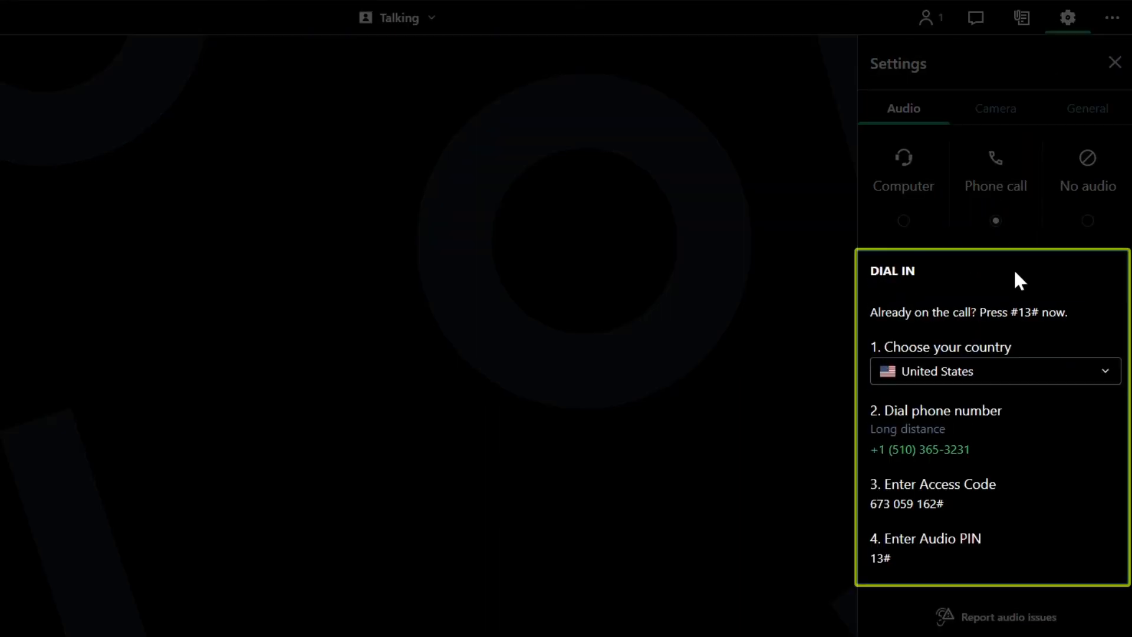